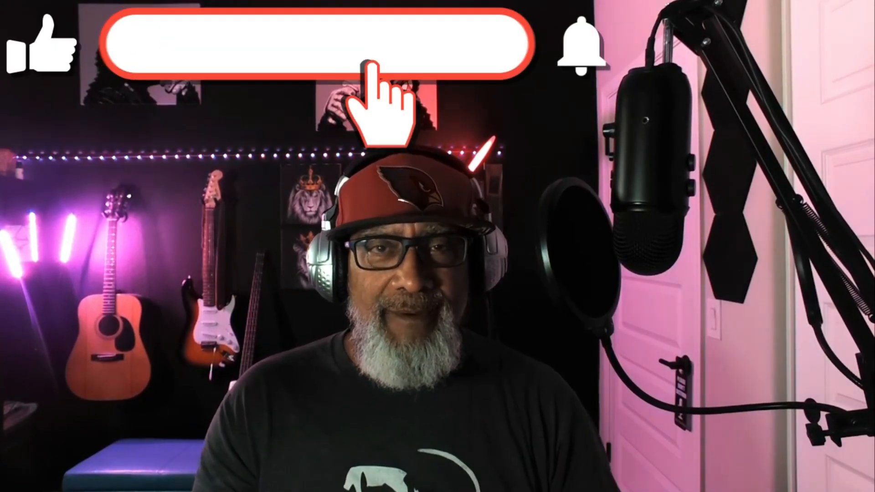
{"action": "left_click", "coordinate": [315, 44]}
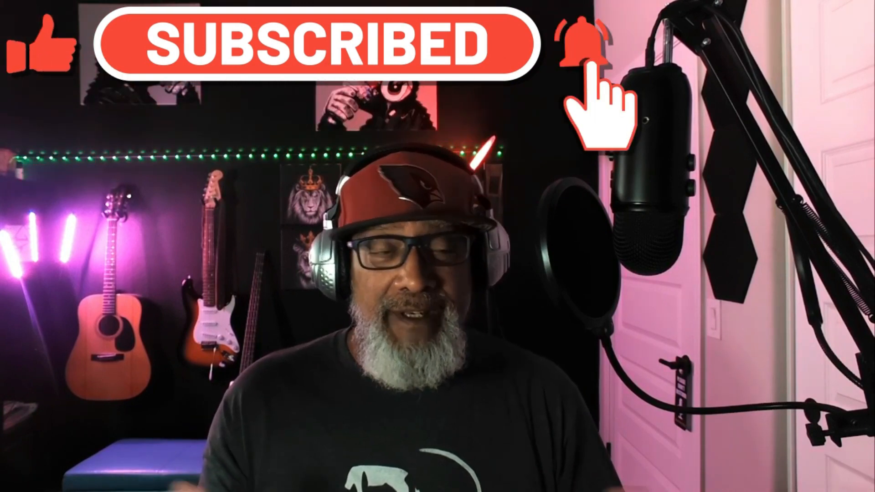